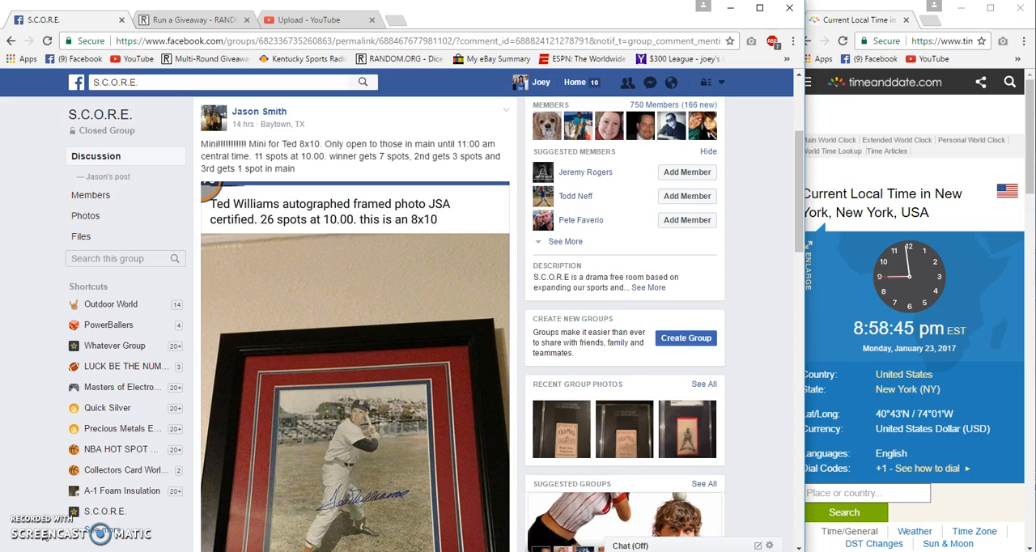
mouse_move(322, 113)
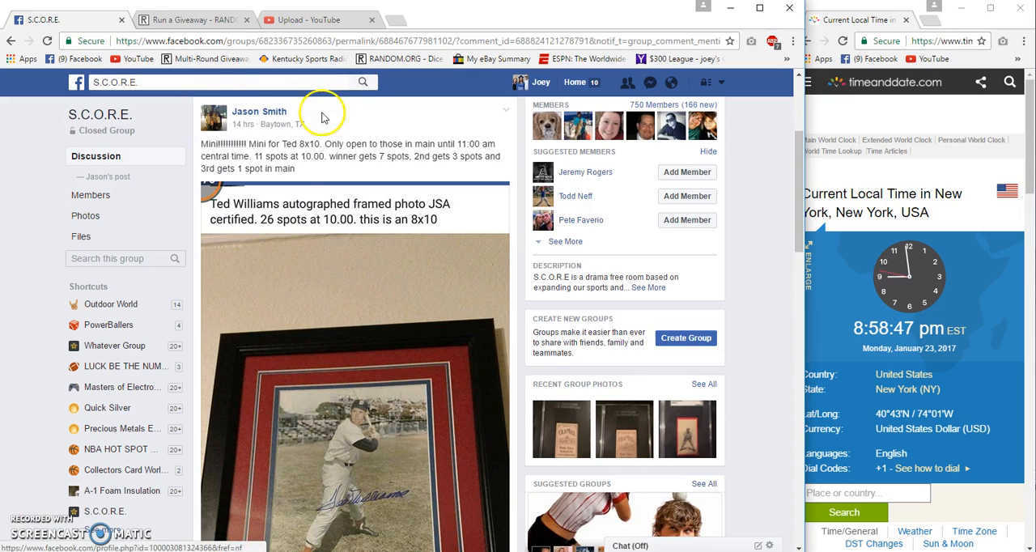
mouse_move(375, 158)
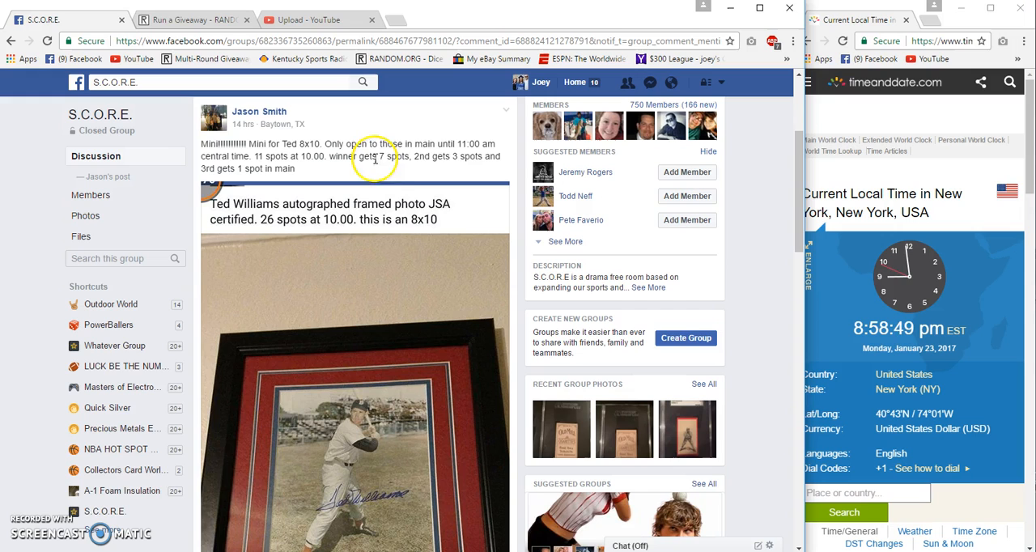
mouse_move(484, 172)
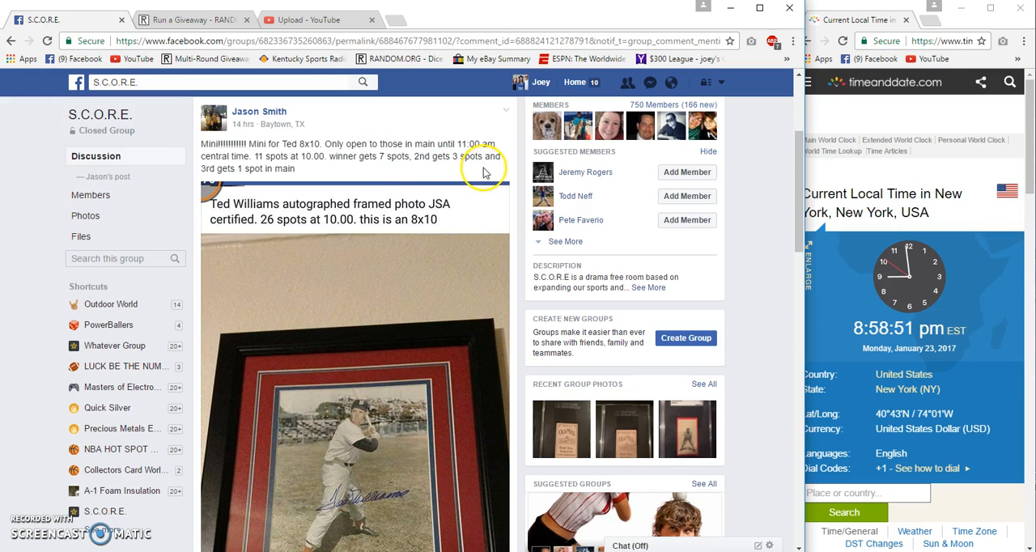
mouse_move(391, 197)
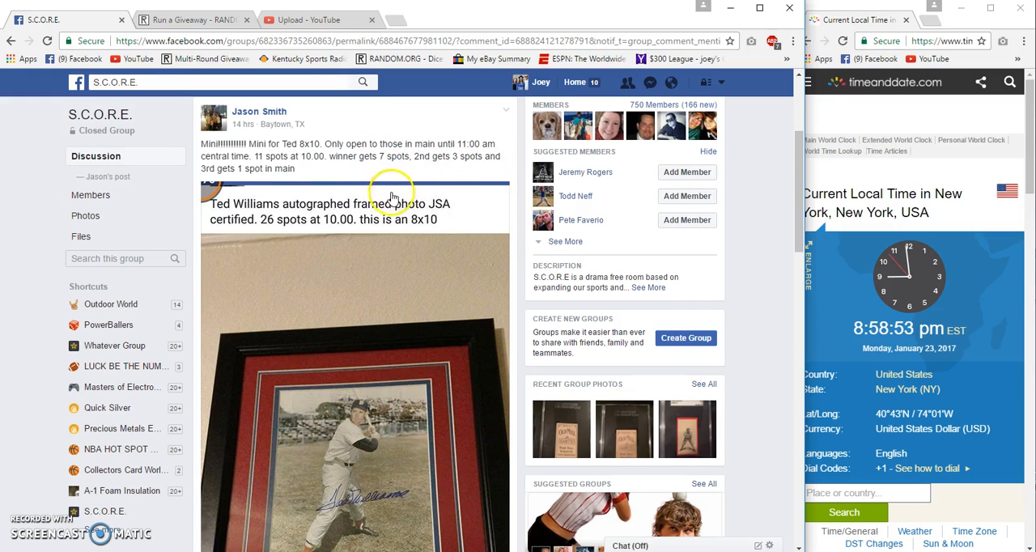
Expand the spot-list comment on the Ted Williams 8x10 post and copy its 11 entries
scroll(down, 3)
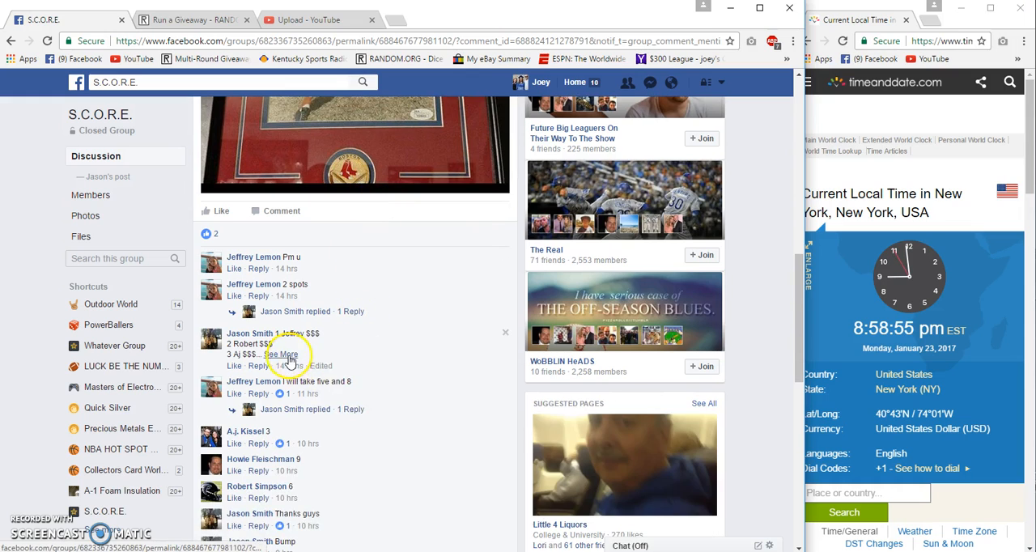
click(282, 354)
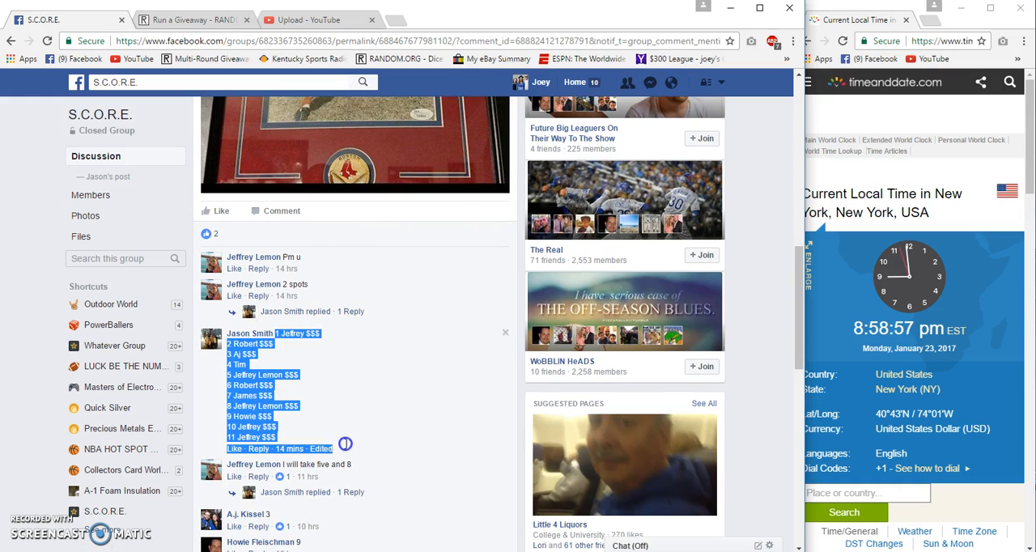
right_click(246, 396)
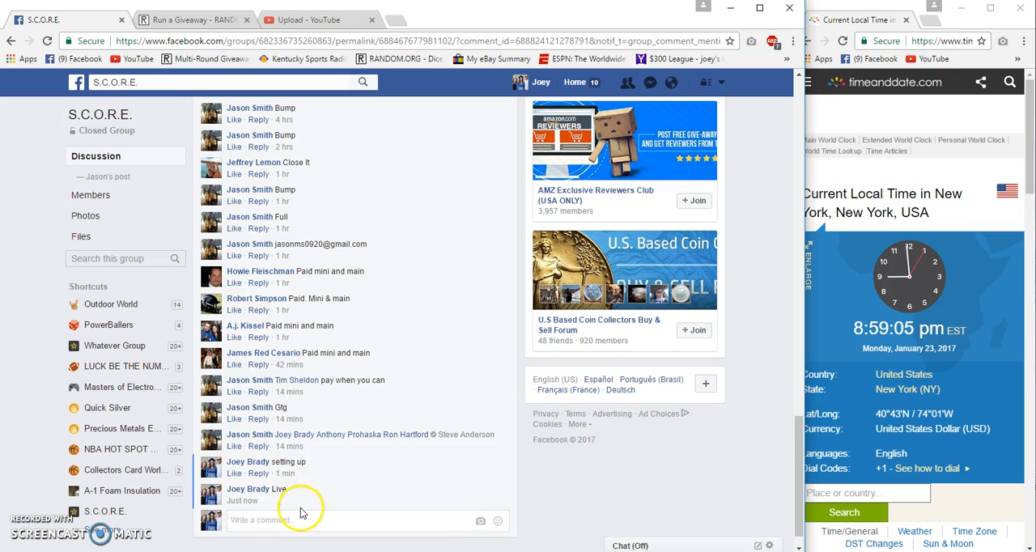
mouse_move(292, 500)
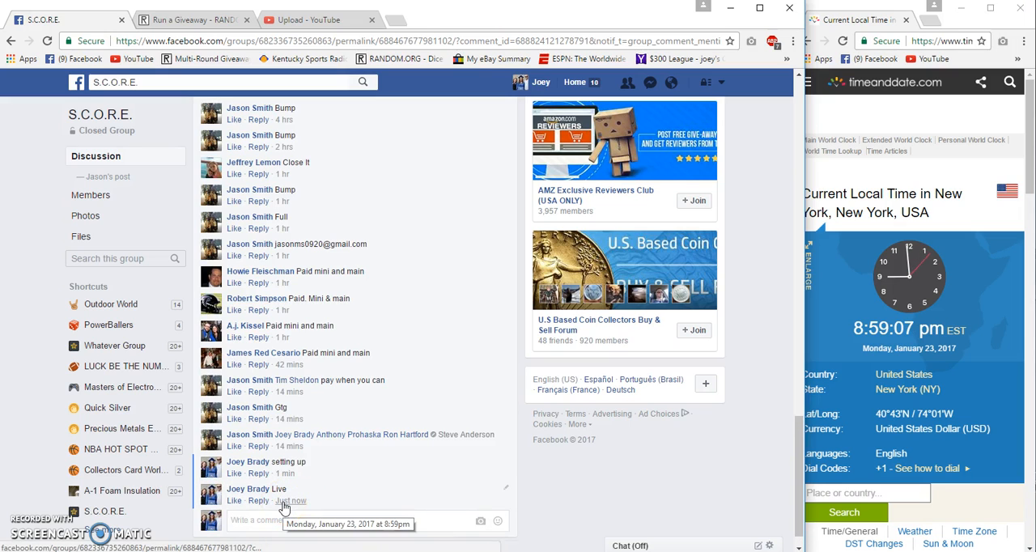
Paste the 11 entries into the giveaway form and set Total Rounds to 4 via a 2d6 roll
click(191, 20)
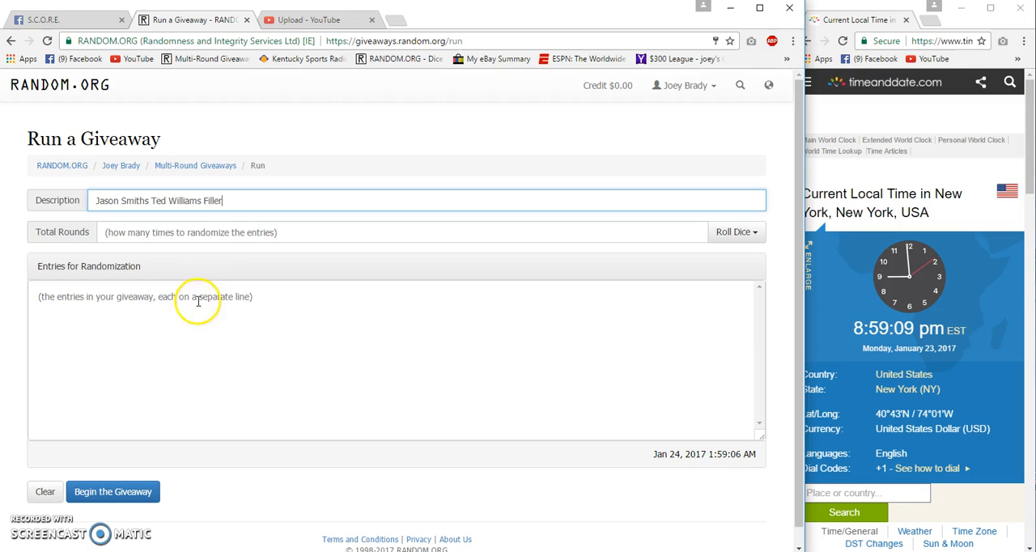
click(734, 232)
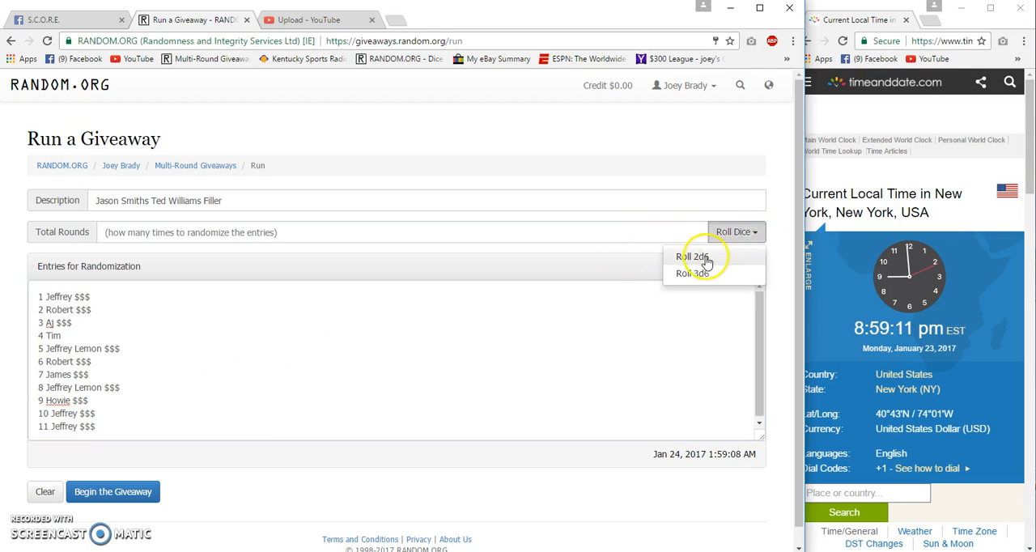
click(689, 256)
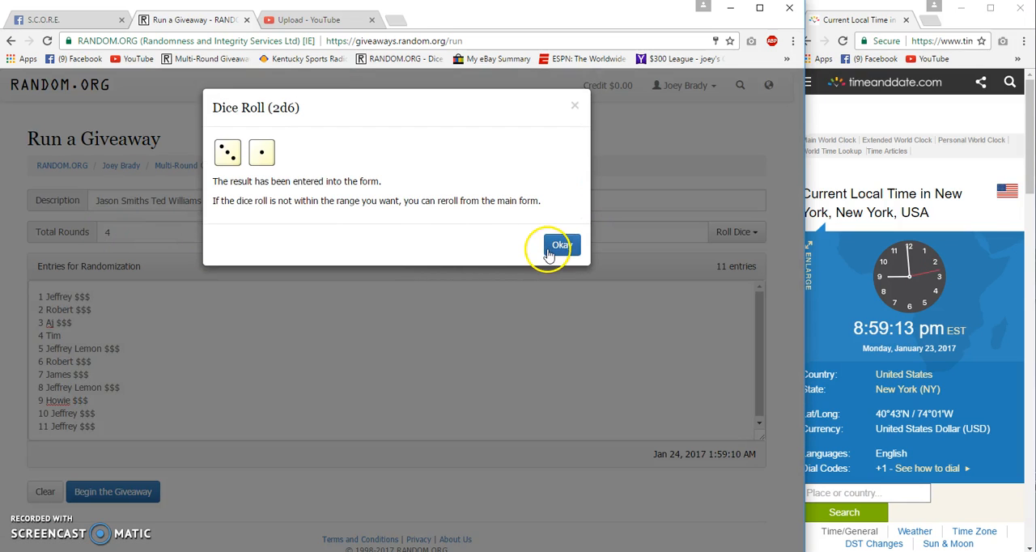
click(560, 245)
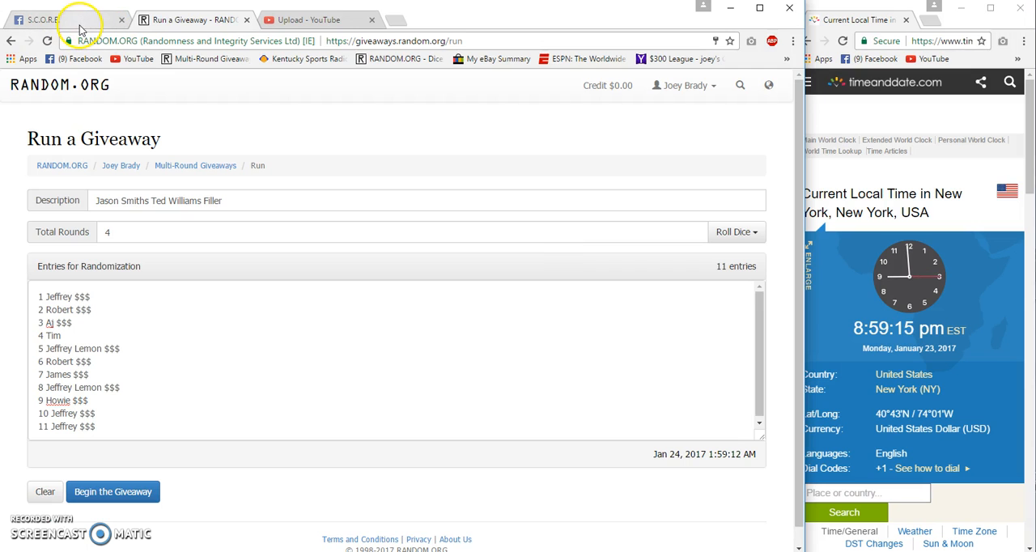
click(61, 20)
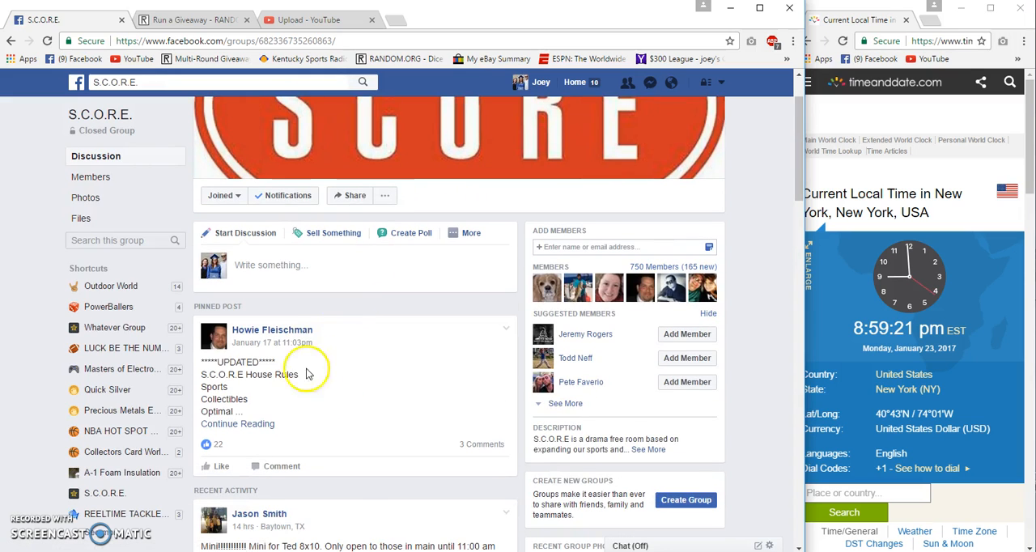
scroll(down, 3)
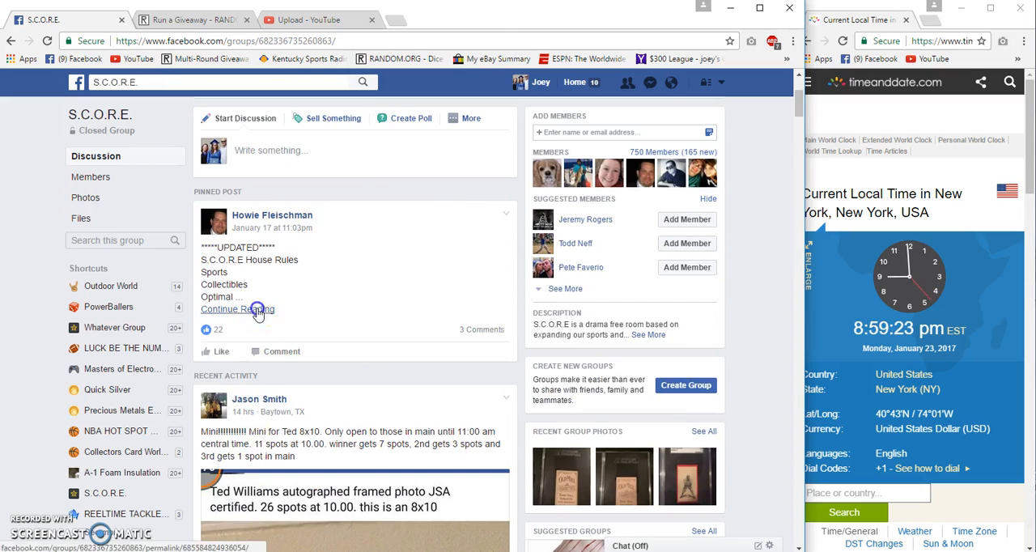
click(236, 309)
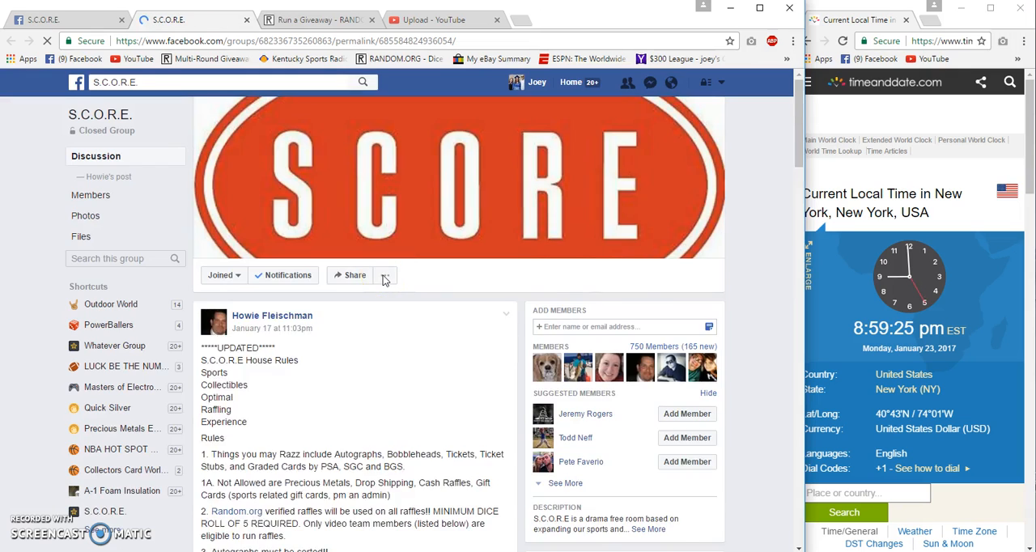
scroll(down, 3)
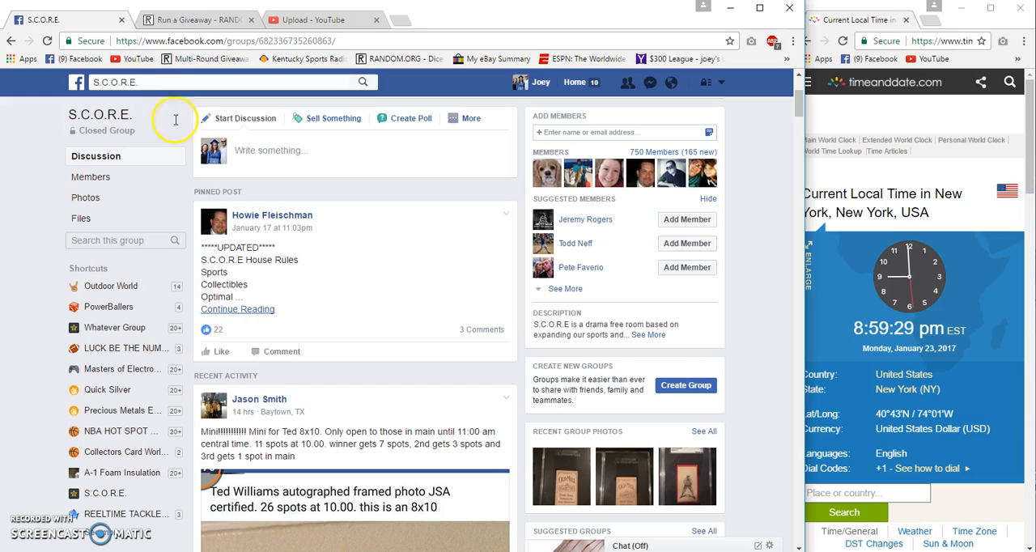
Re-roll the dice for total rounds and start the giveaway, showing Round #1 results
click(194, 20)
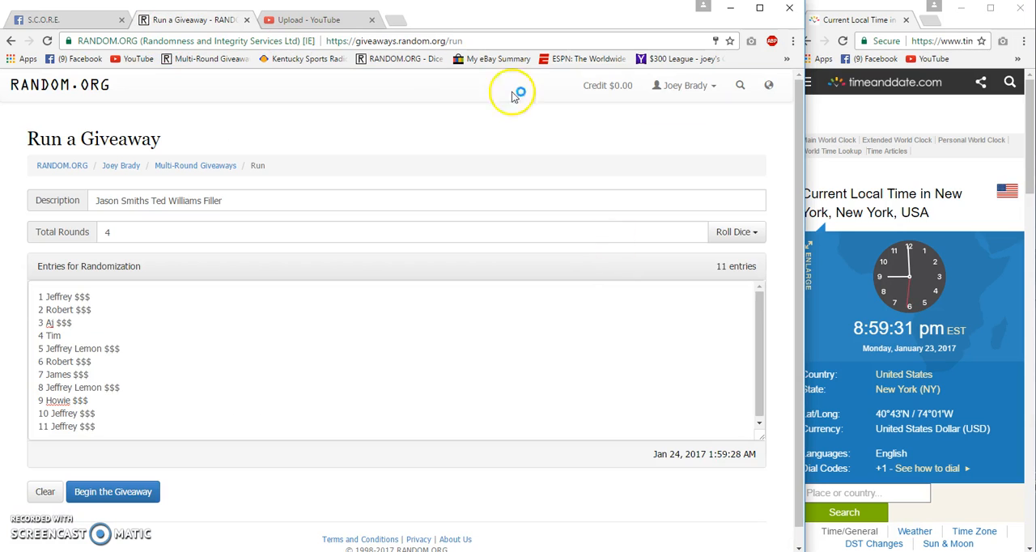
click(734, 231)
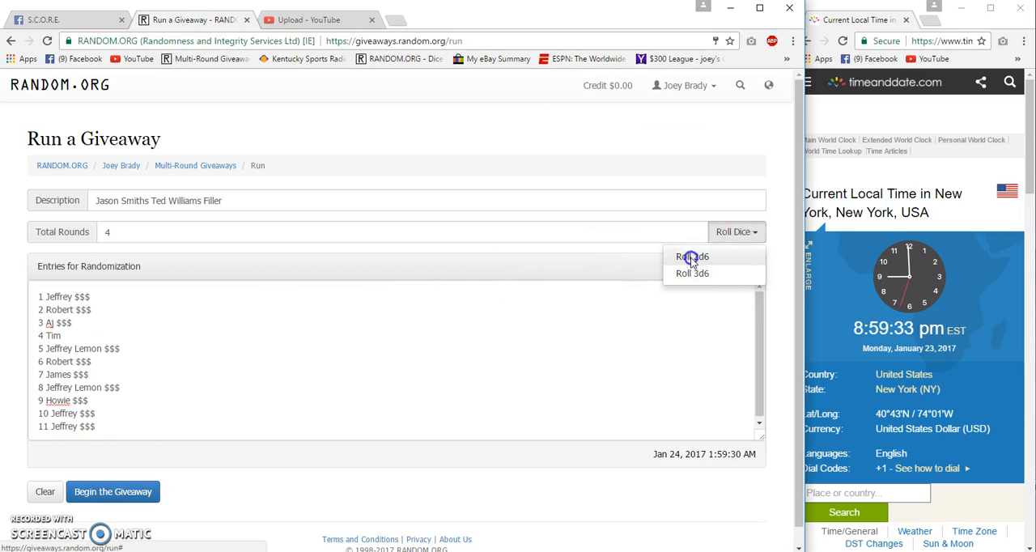
click(692, 255)
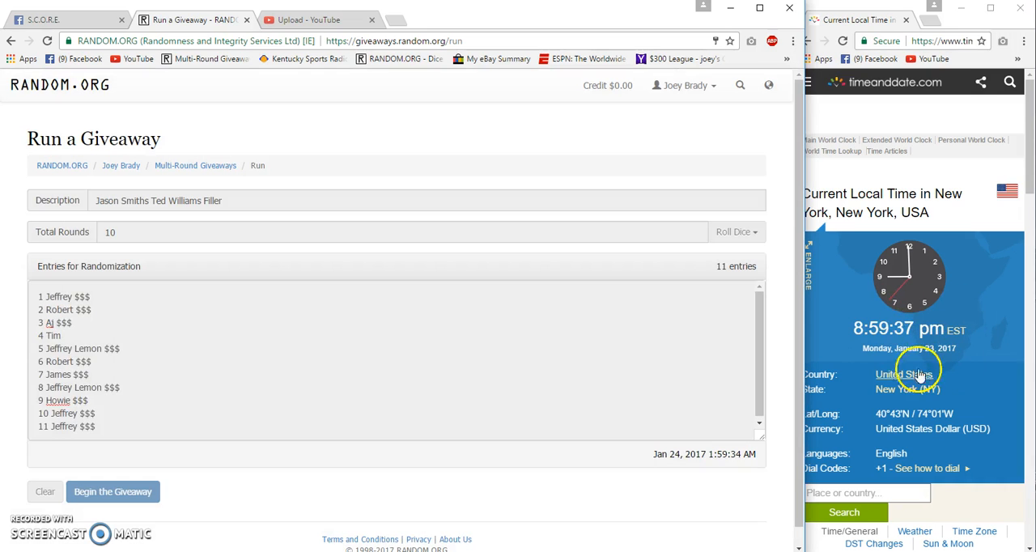
click(113, 492)
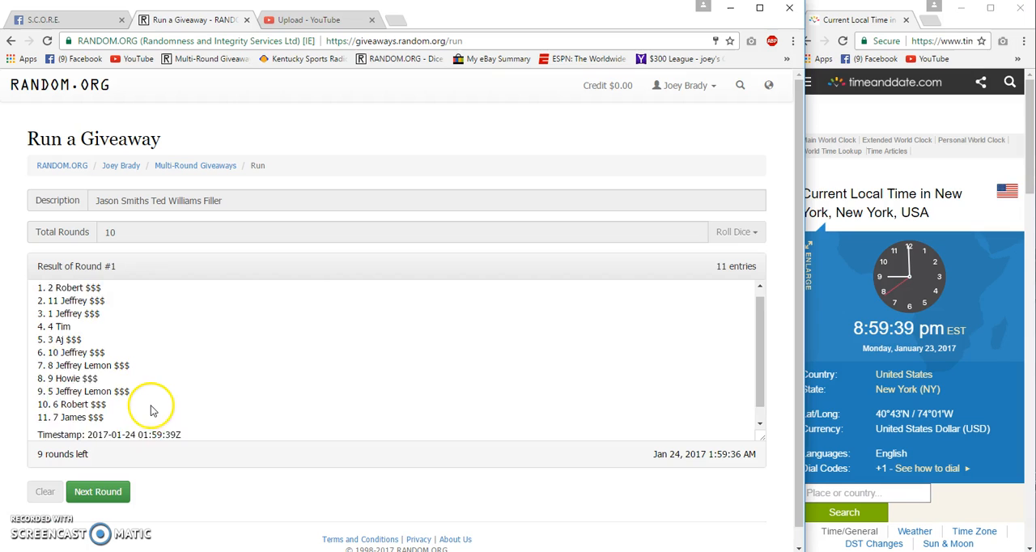
Run the following rounds through Round #9, leaving 1 round left
click(97, 492)
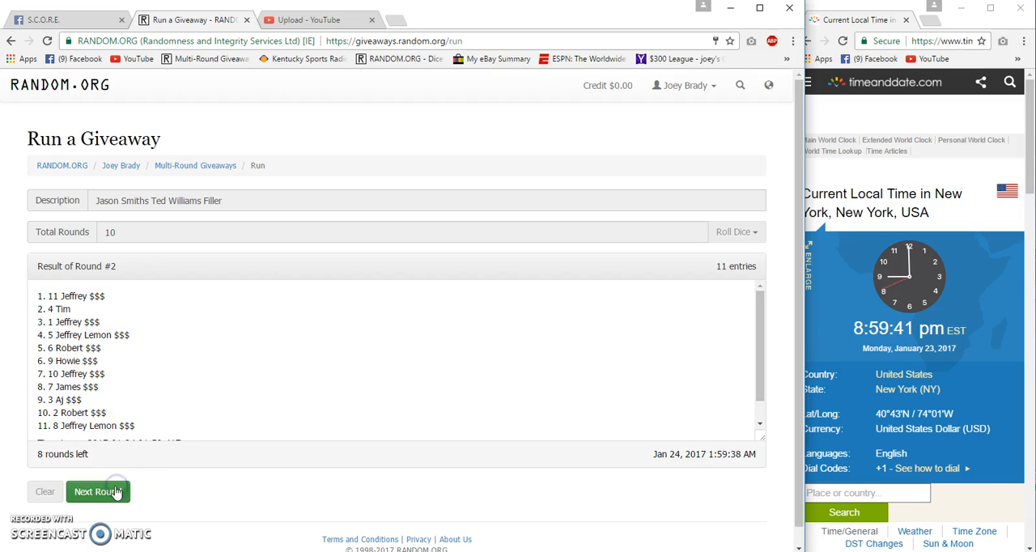
click(97, 492)
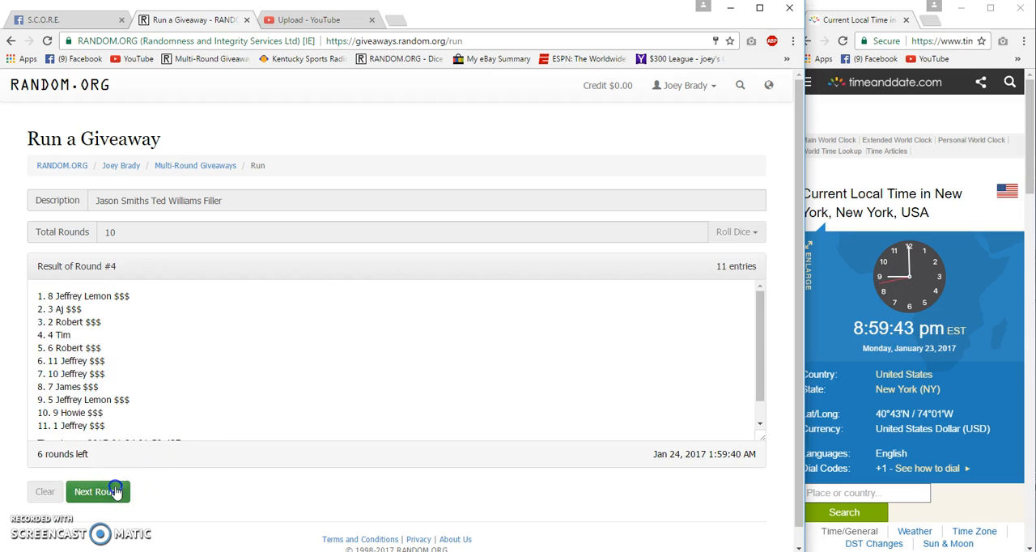
click(97, 492)
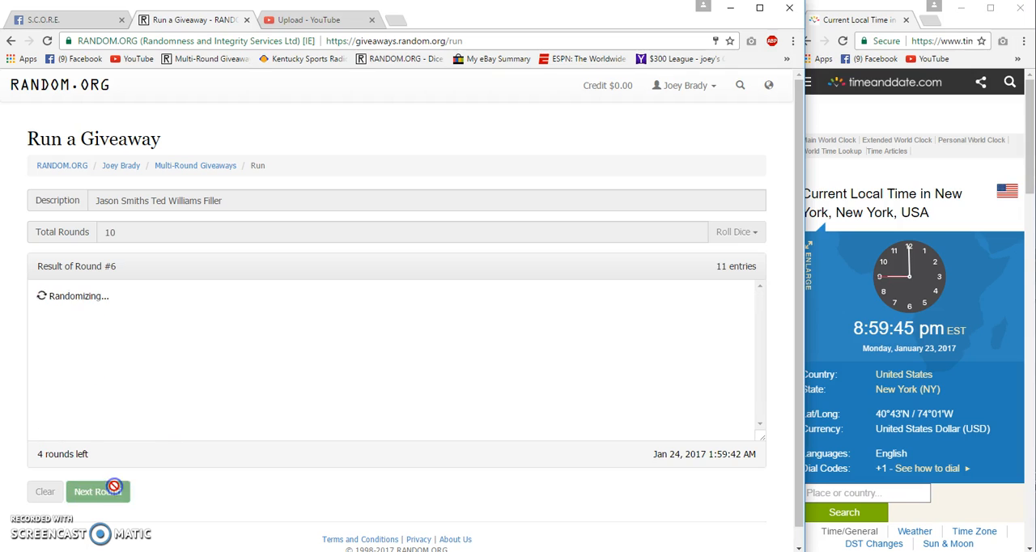
click(97, 492)
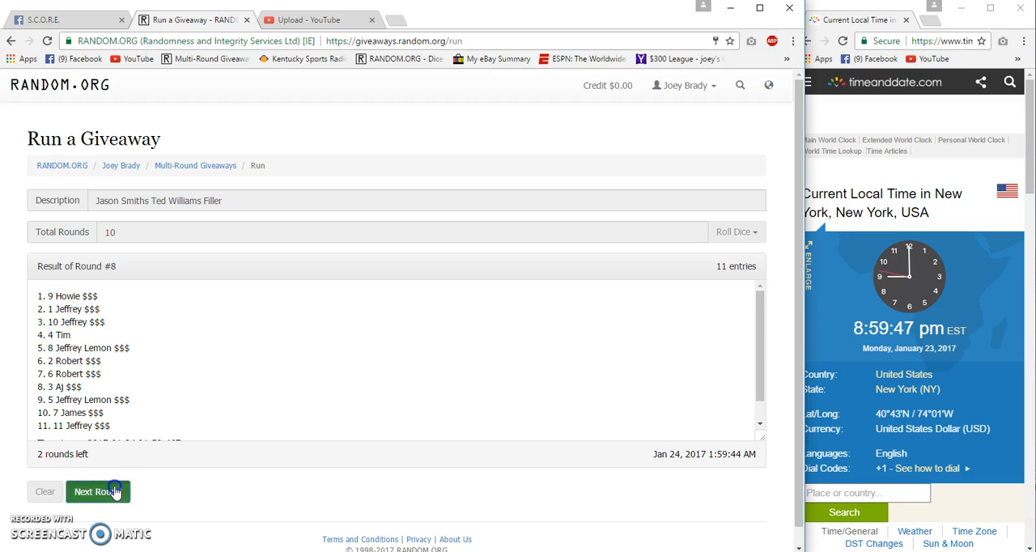
click(97, 492)
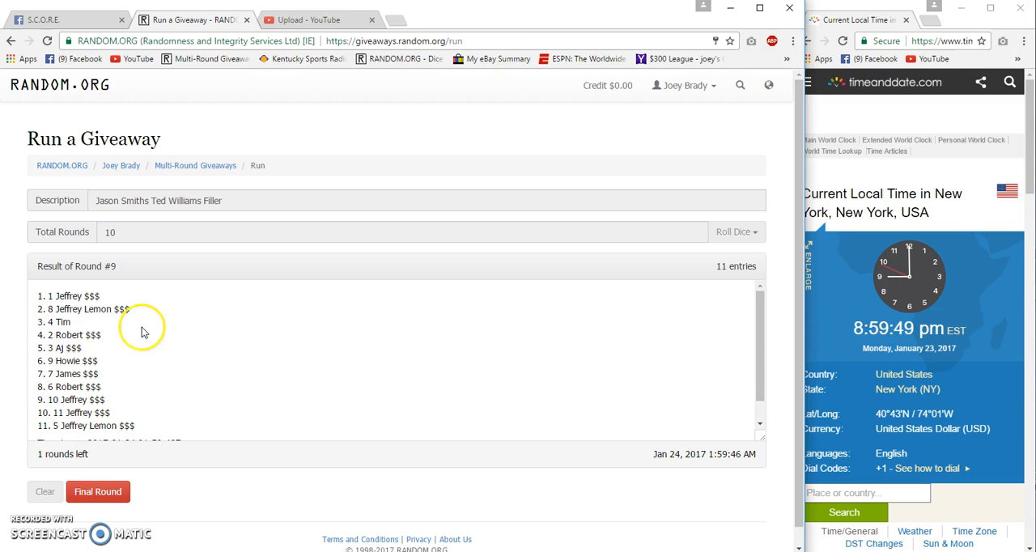
scroll(down, 3)
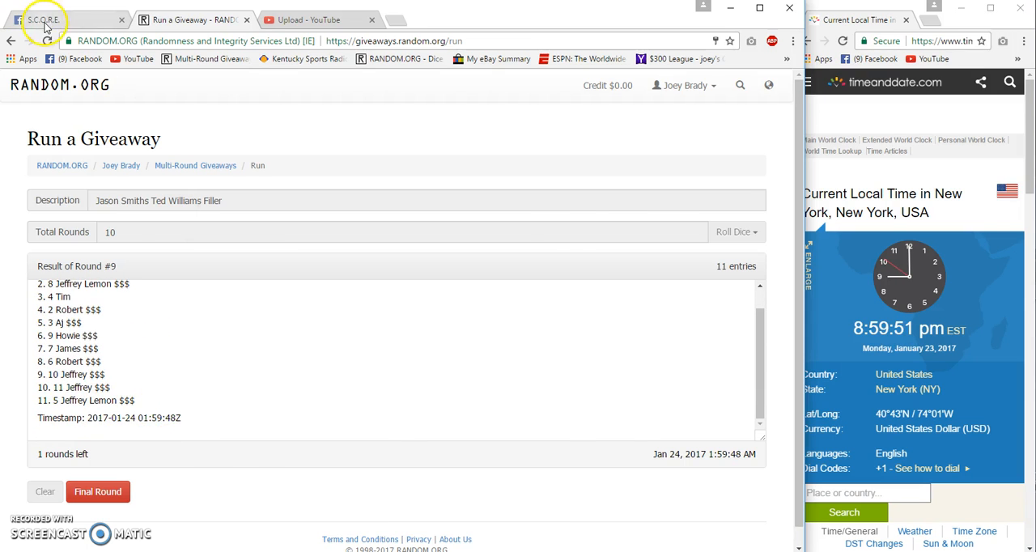
Post a 'Good Luck final Roll' comment under the Ted Williams post in the S.C.O.R.E group
click(43, 20)
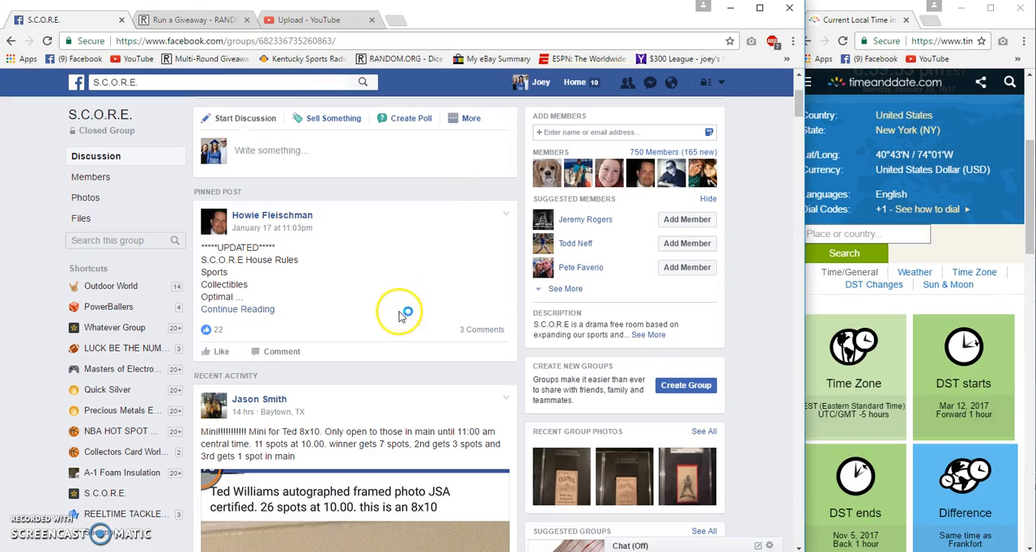
scroll(down, 3)
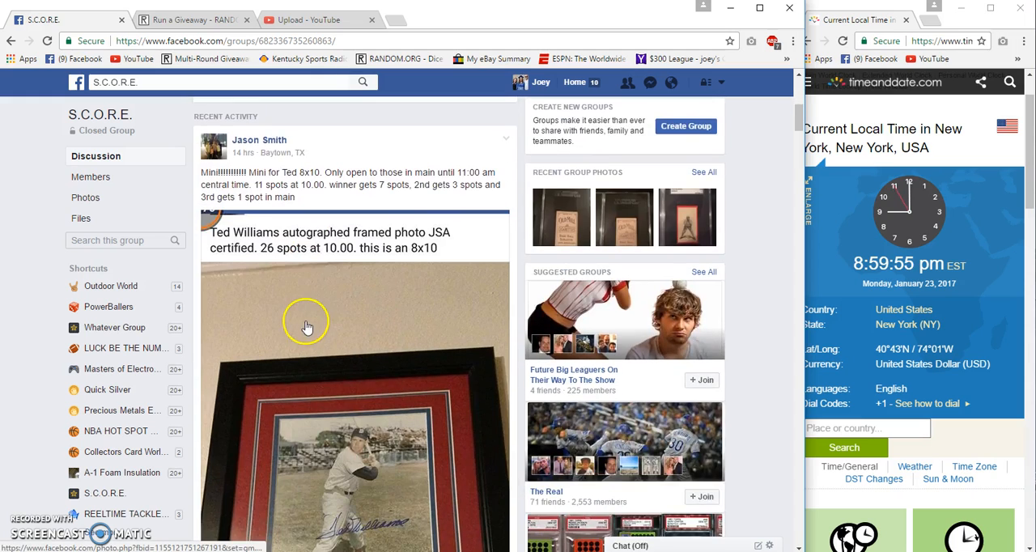
scroll(down, 3)
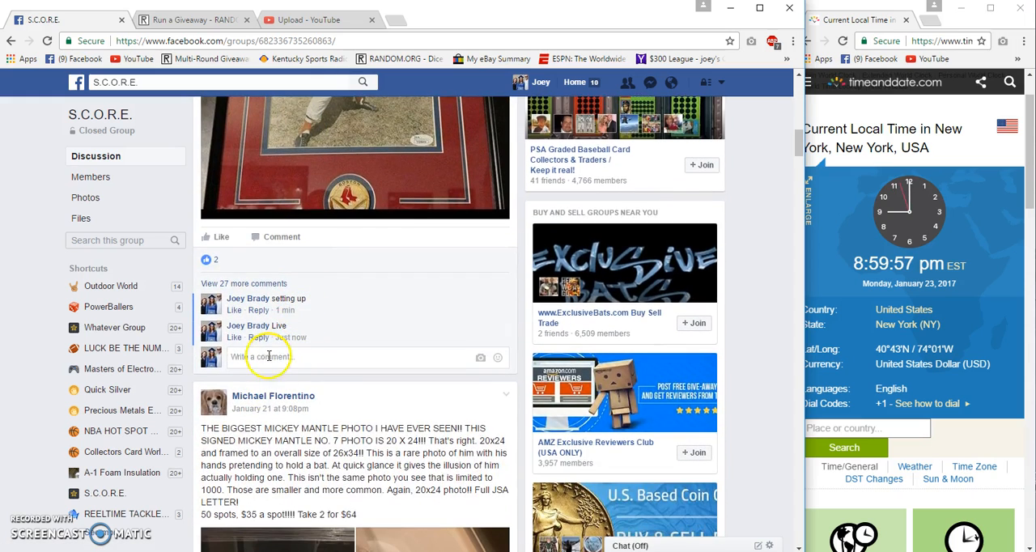
text(Good L)
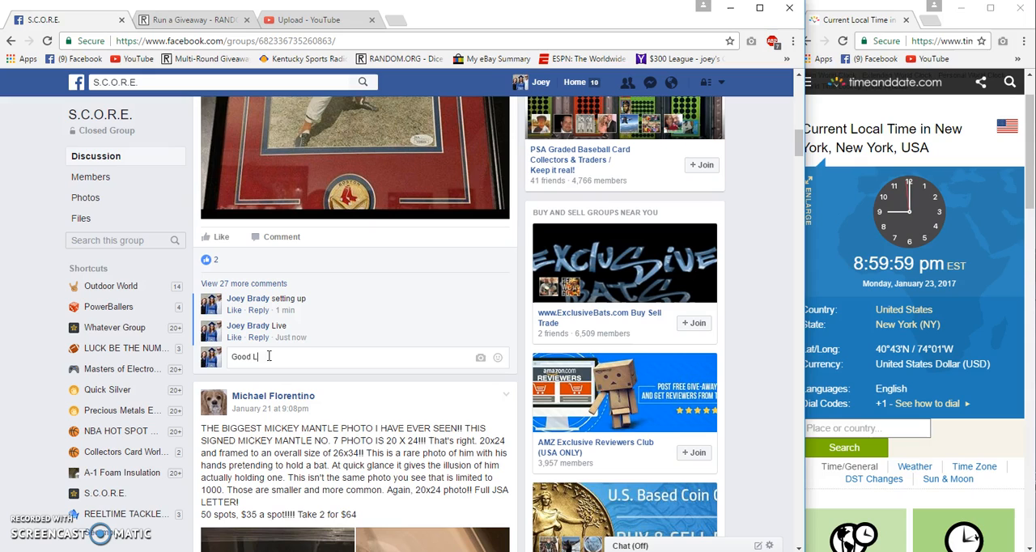
text(ck final Ro)
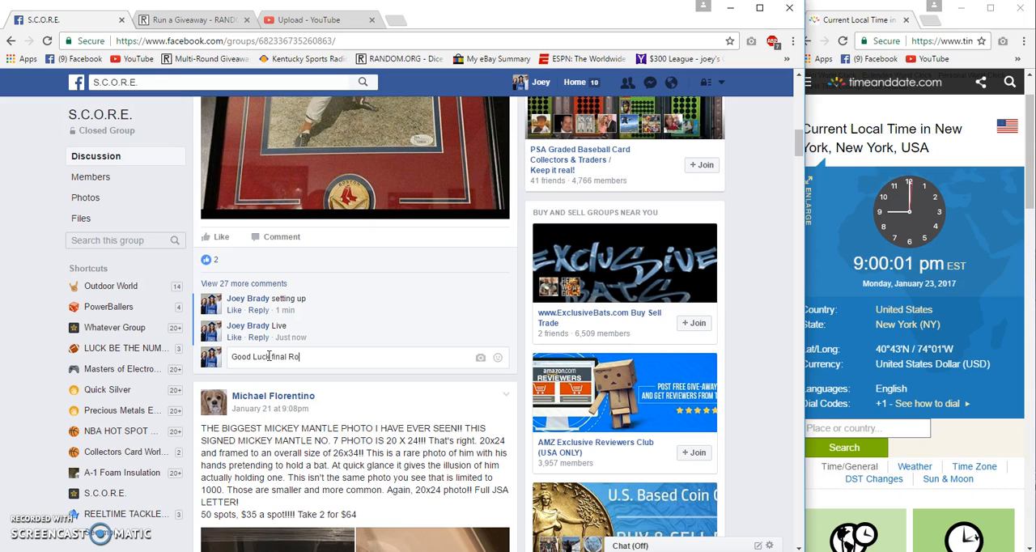
key(Return)
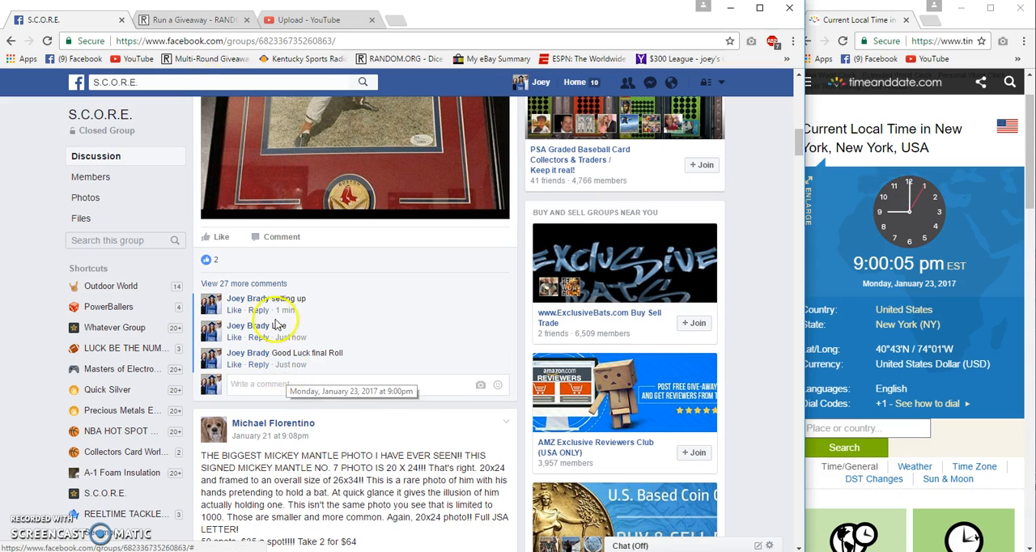
click(191, 20)
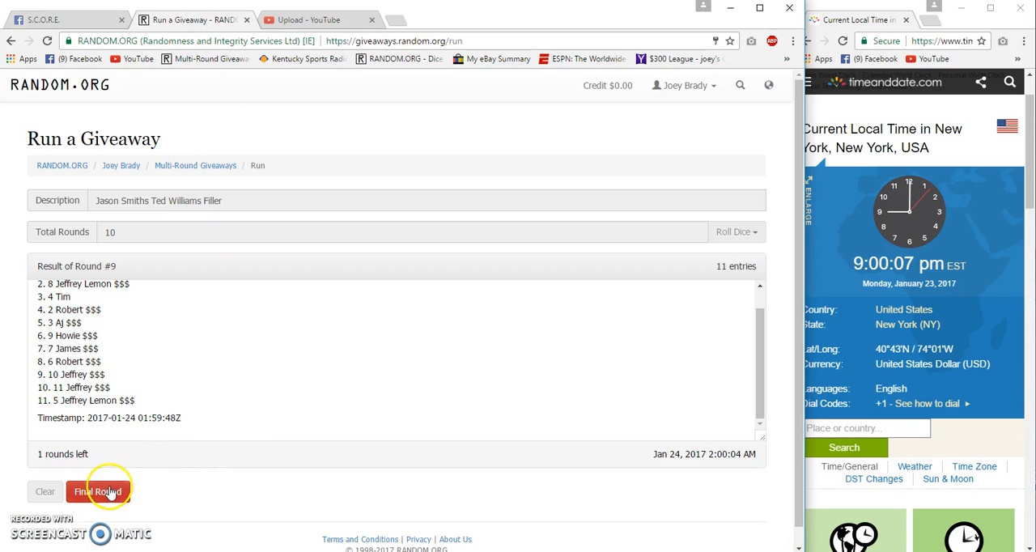
Run the final Round #10, copy its results and show the verification code
click(97, 492)
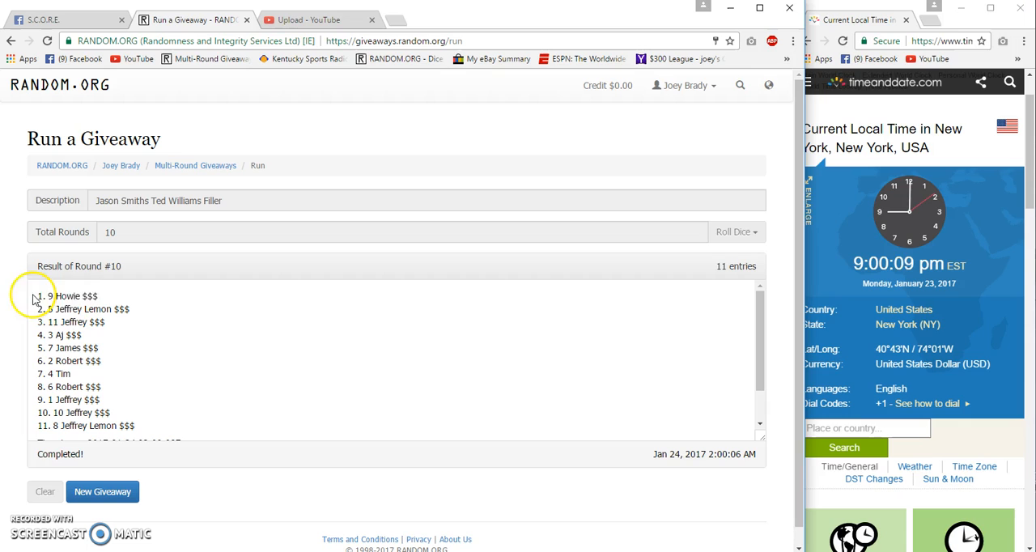
drag(40, 294, 122, 308)
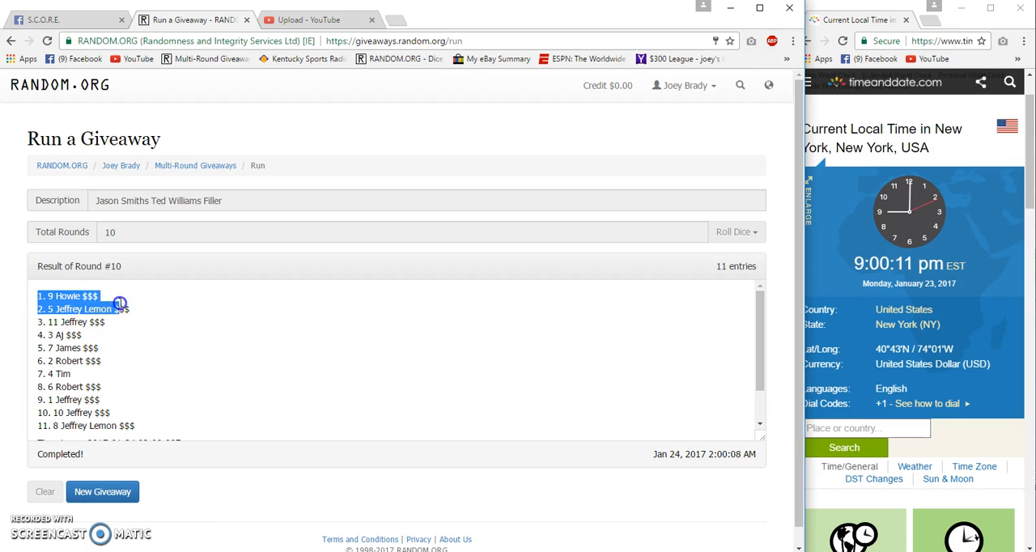
right_click(78, 309)
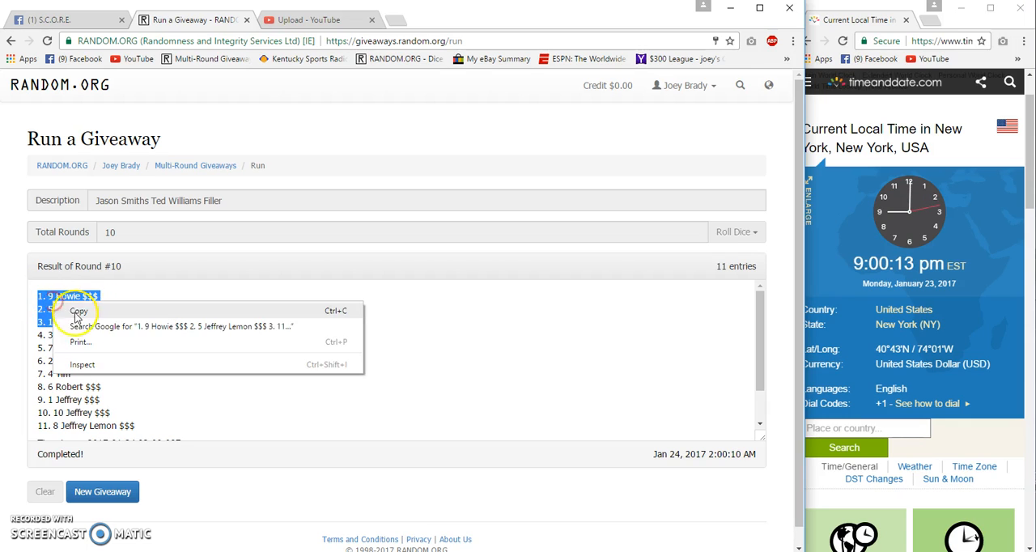
click(294, 252)
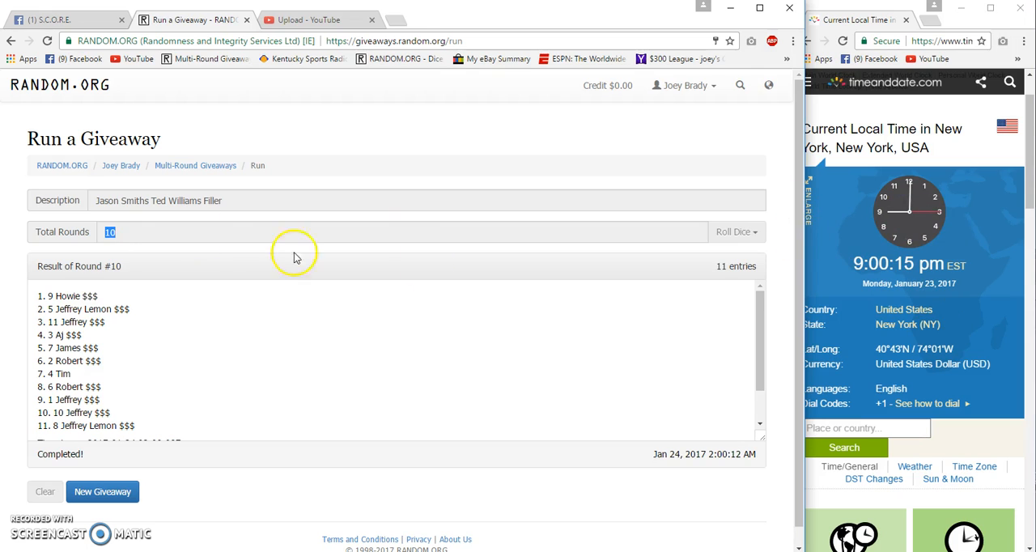
scroll(down, 3)
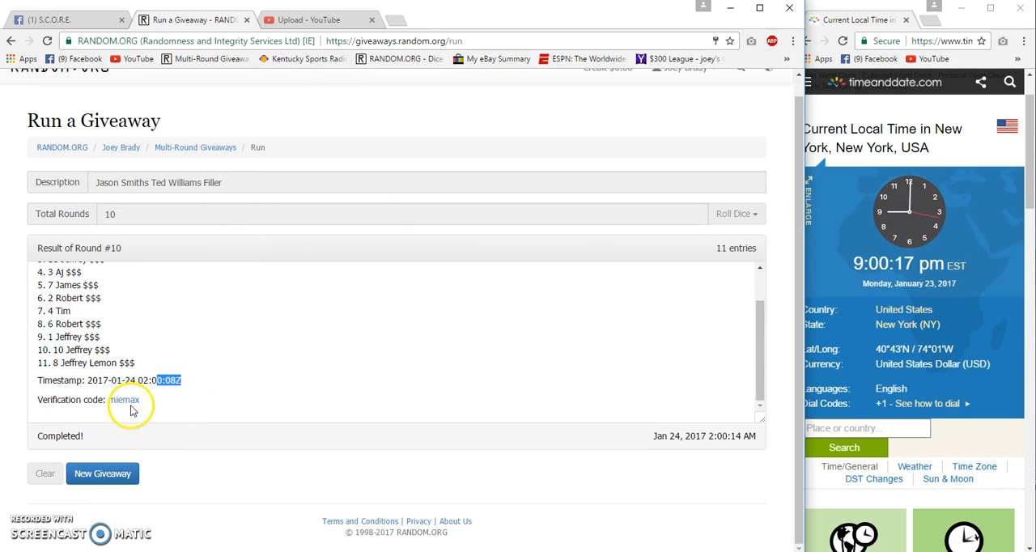
click(125, 399)
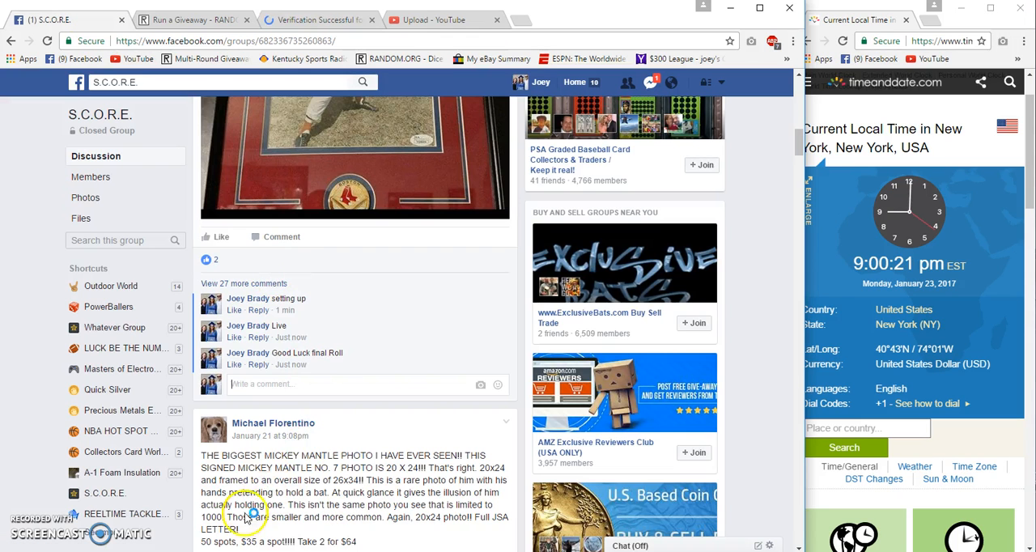
text(D)
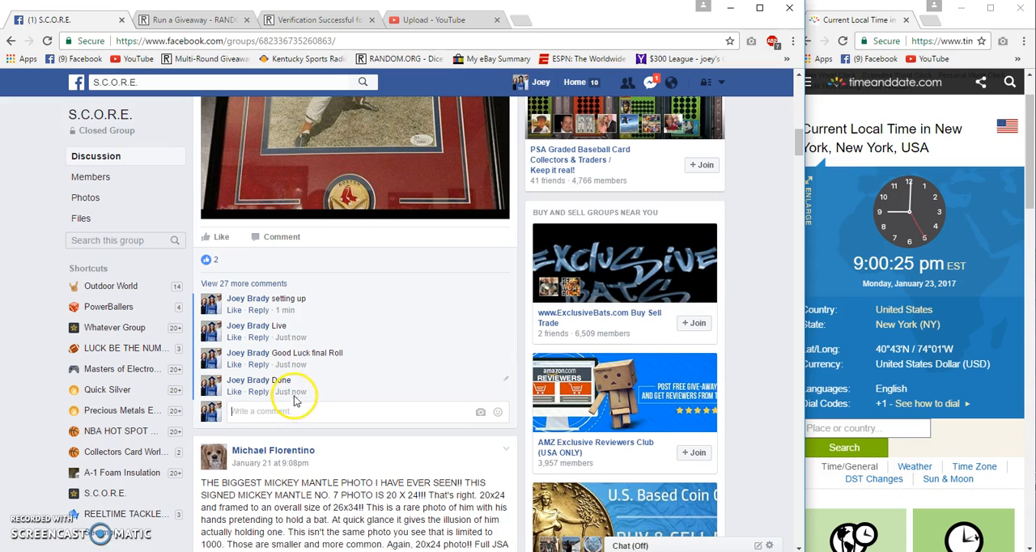
mouse_move(288, 392)
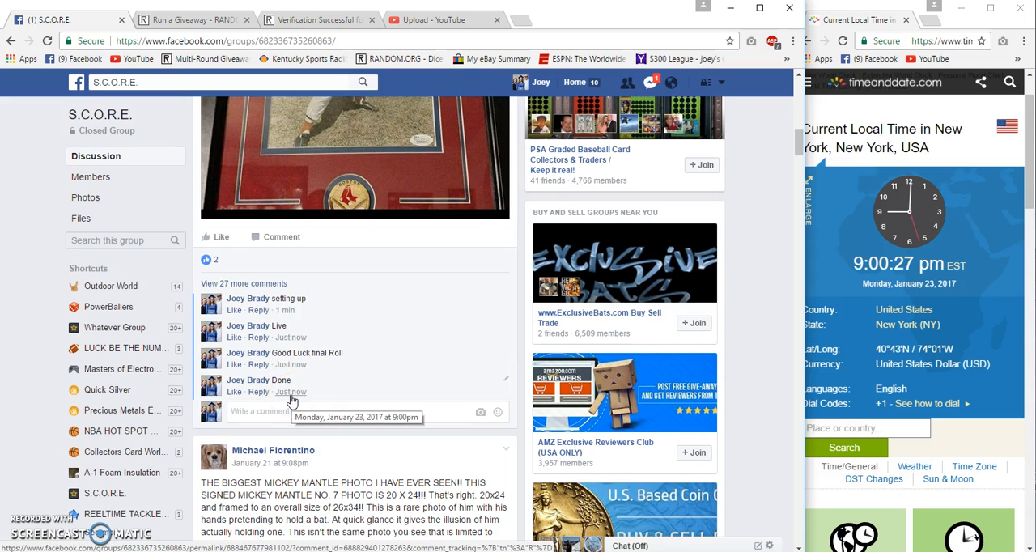